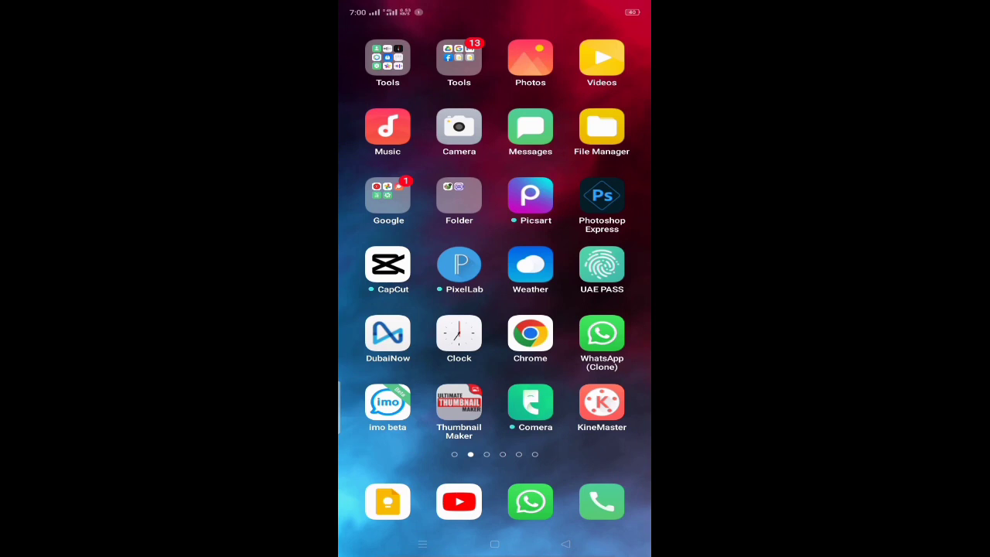
Launch Chrome from the home screen and focus its search bar.
{"action": "left_click", "coordinate": [530, 334]}
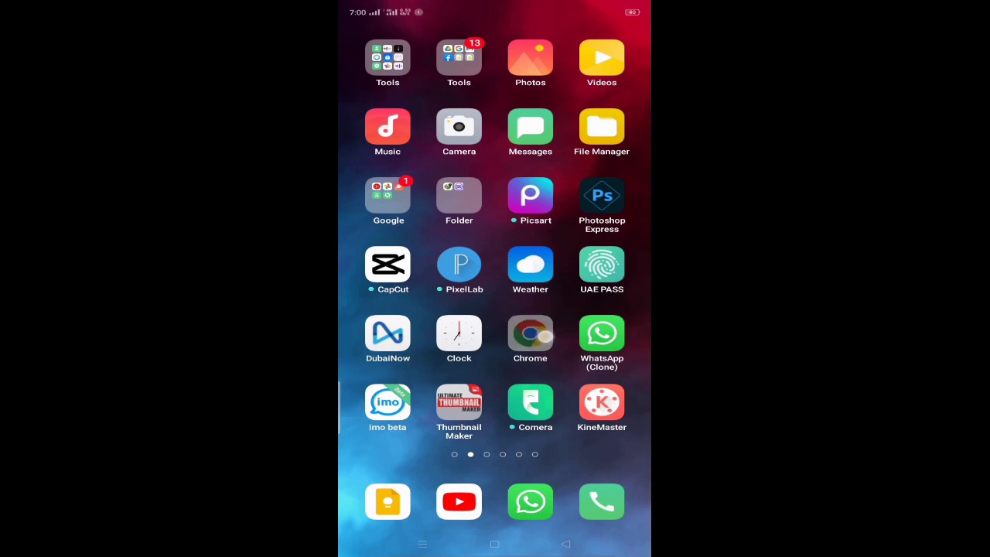
{"action": "left_click", "coordinate": [530, 334]}
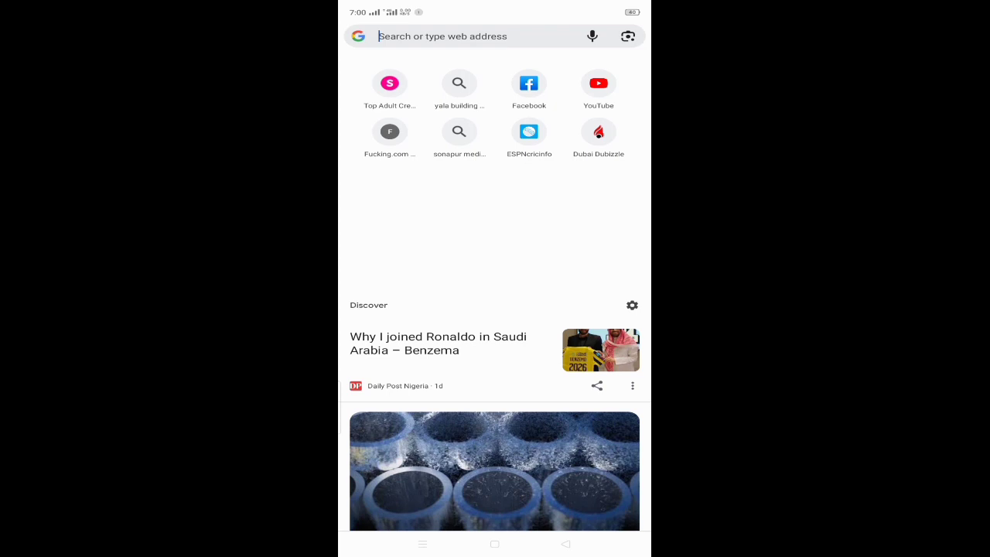
Search Google for 'mohre'.
{"action": "type", "text": "mohre"}
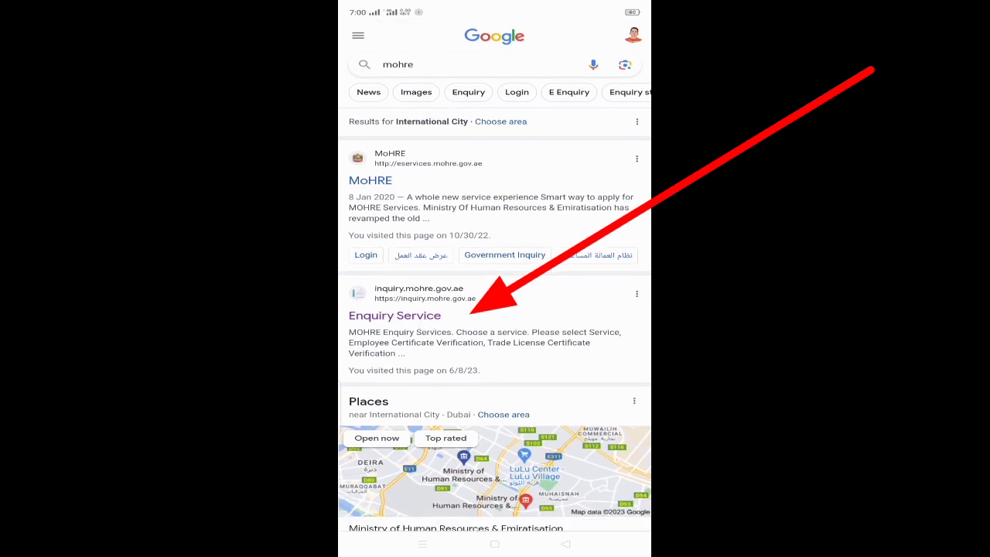
Open the MOHRE Enquiry Service result and scroll its service list to the E Quota options.
{"action": "left_click", "coordinate": [394, 315]}
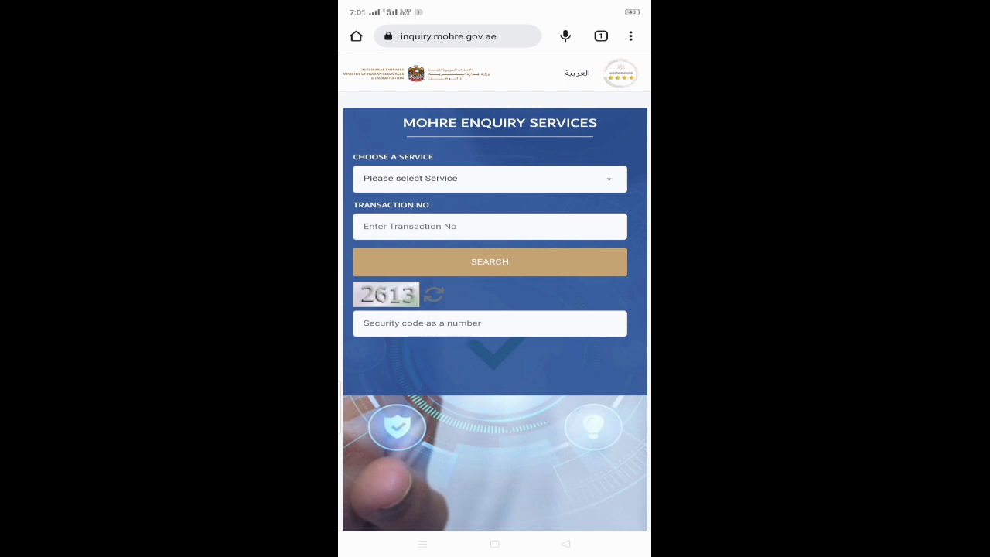
{"action": "left_click", "coordinate": [489, 178]}
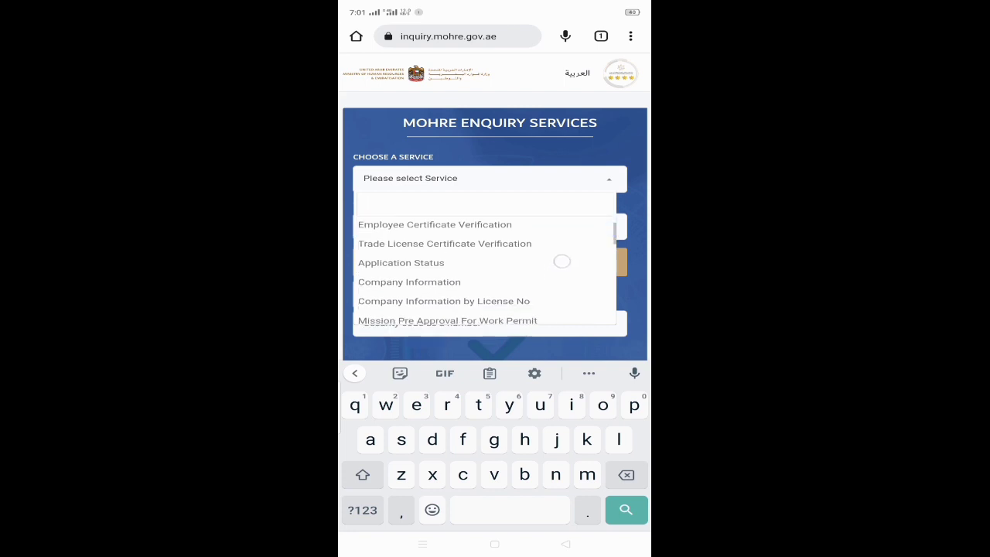
{"action": "scroll", "scroll_direction": "down", "scroll_amount": 3}
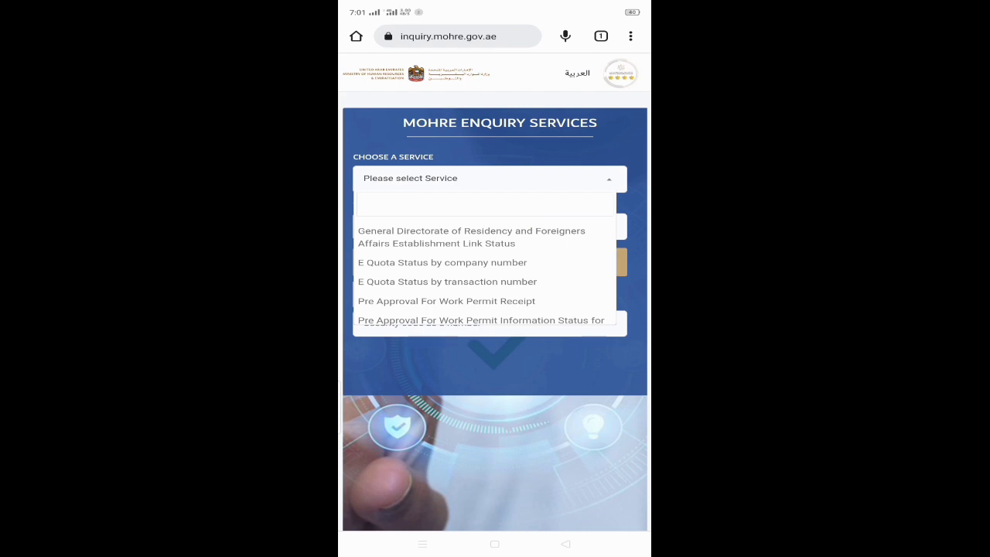
Run 'E Quota Status by company number' with company number 26 to show the quota table.
{"action": "left_click", "coordinate": [442, 263]}
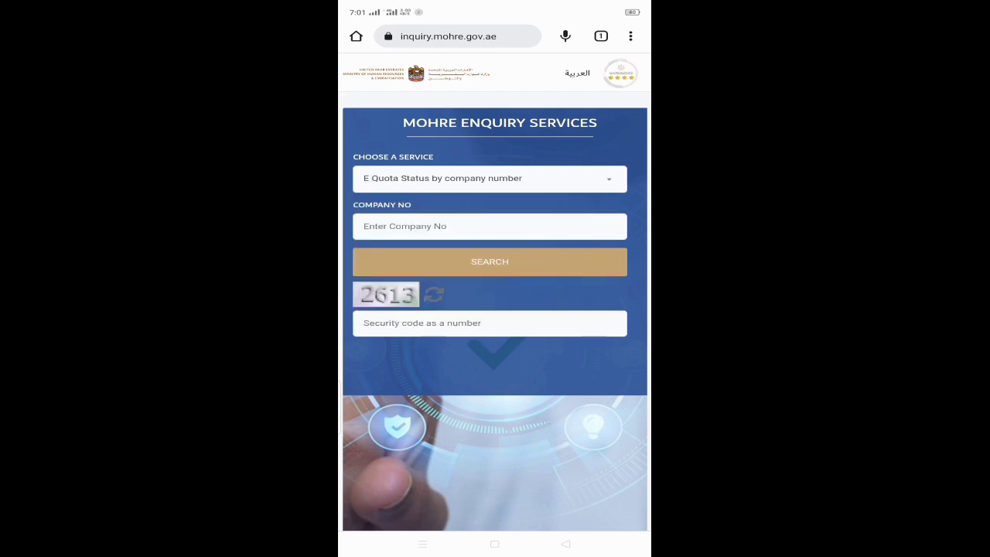
{"action": "left_click", "coordinate": [490, 226]}
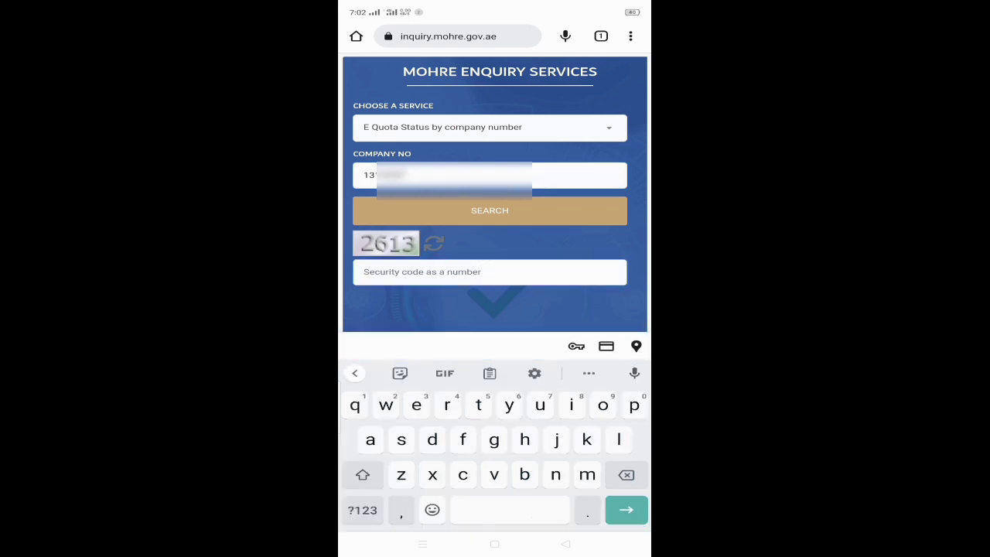
{"action": "type", "text": "2613"}
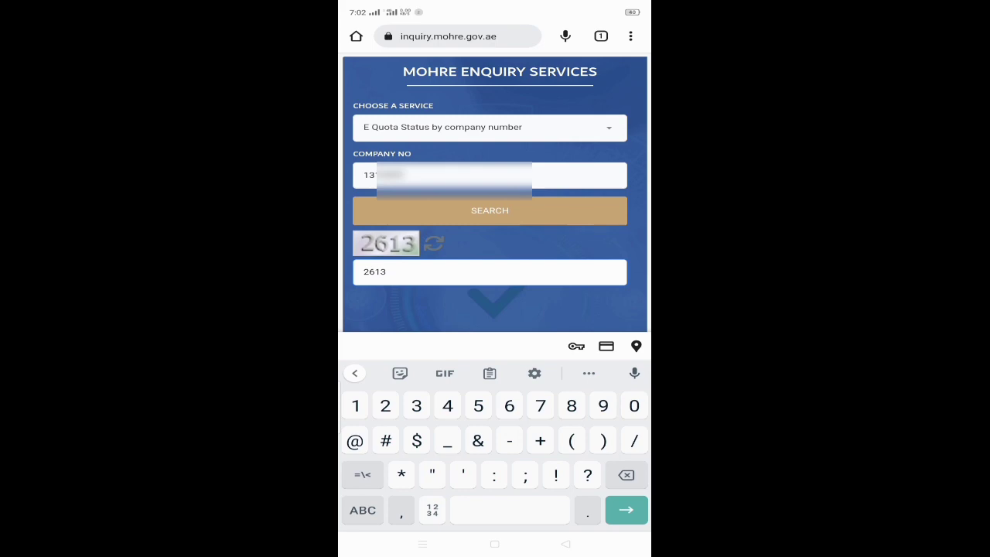
{"action": "left_click", "coordinate": [490, 210]}
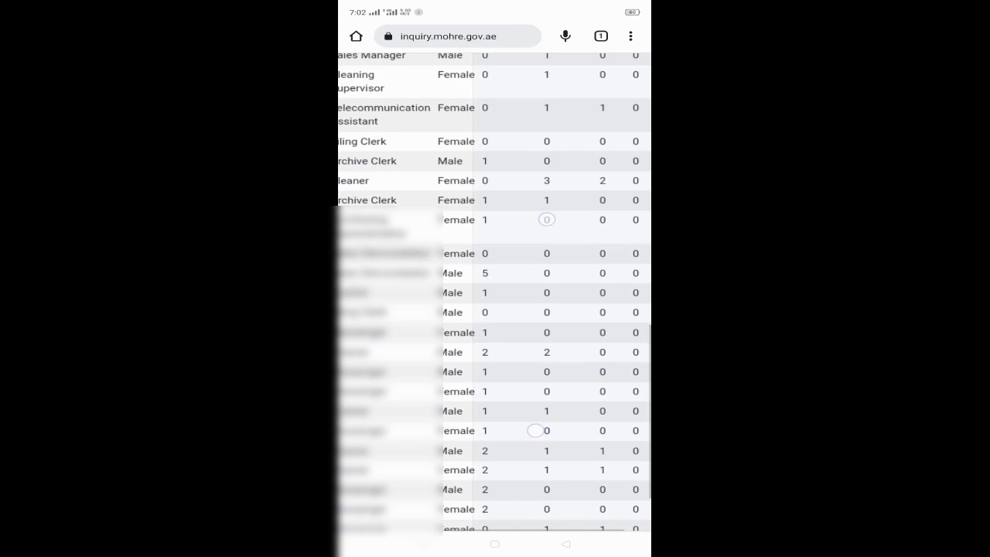
{"action": "scroll", "scroll_direction": "down", "scroll_amount": 3}
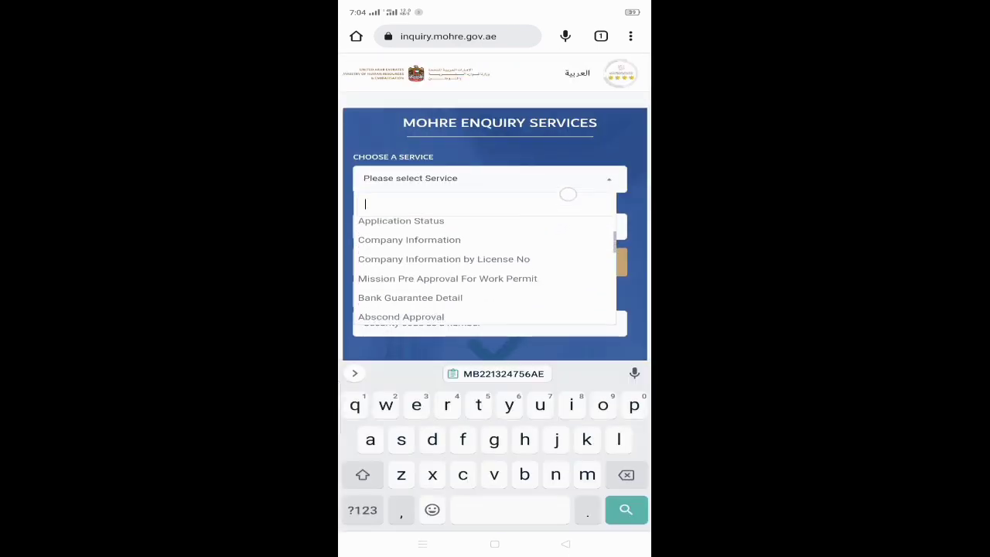
{"action": "scroll", "scroll_direction": "down", "scroll_amount": 3}
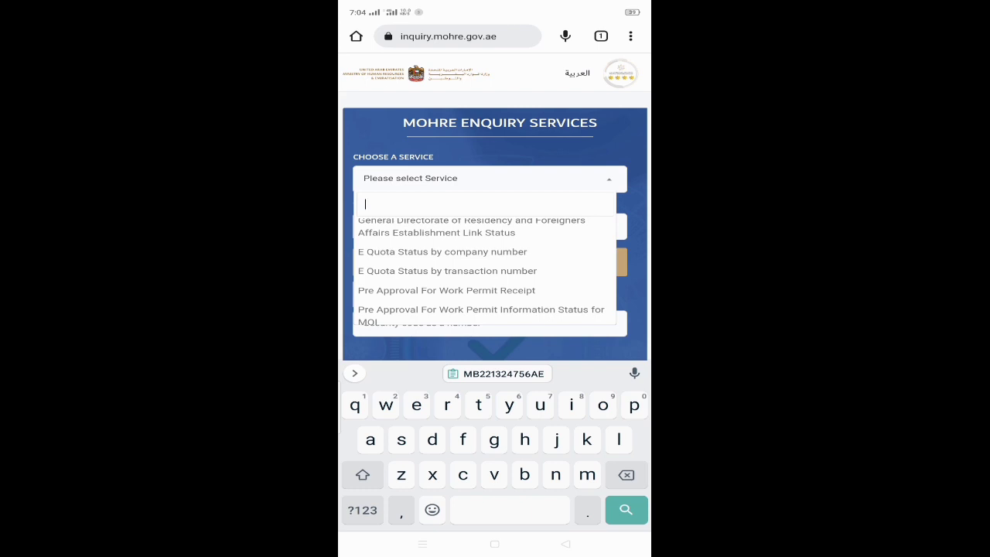
{"action": "left_click", "coordinate": [446, 270]}
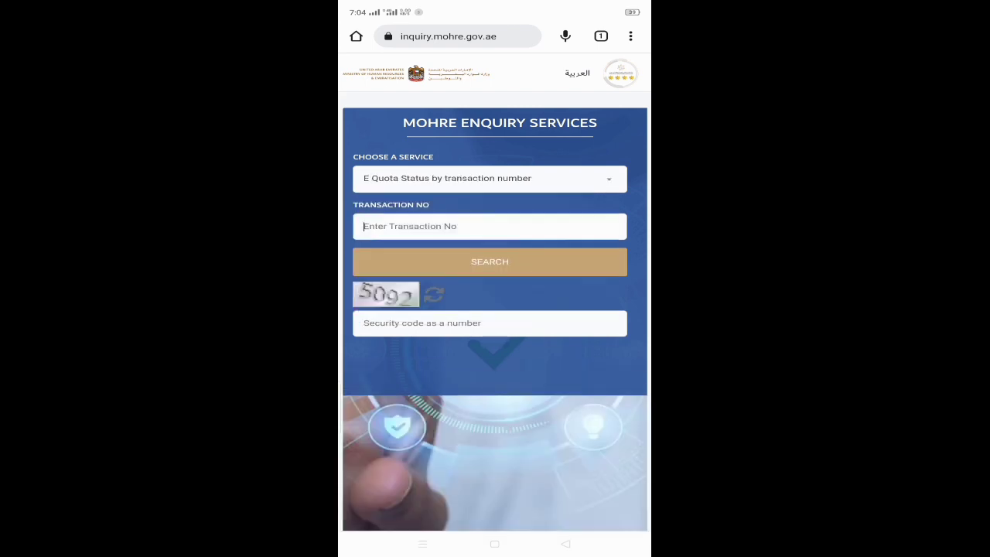
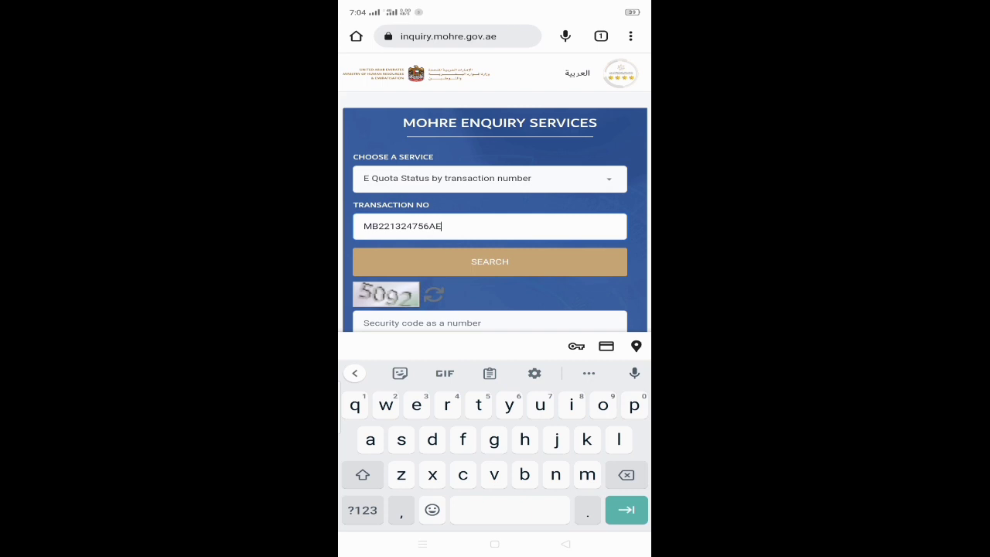
{"action": "scroll", "scroll_direction": "down", "scroll_amount": 3}
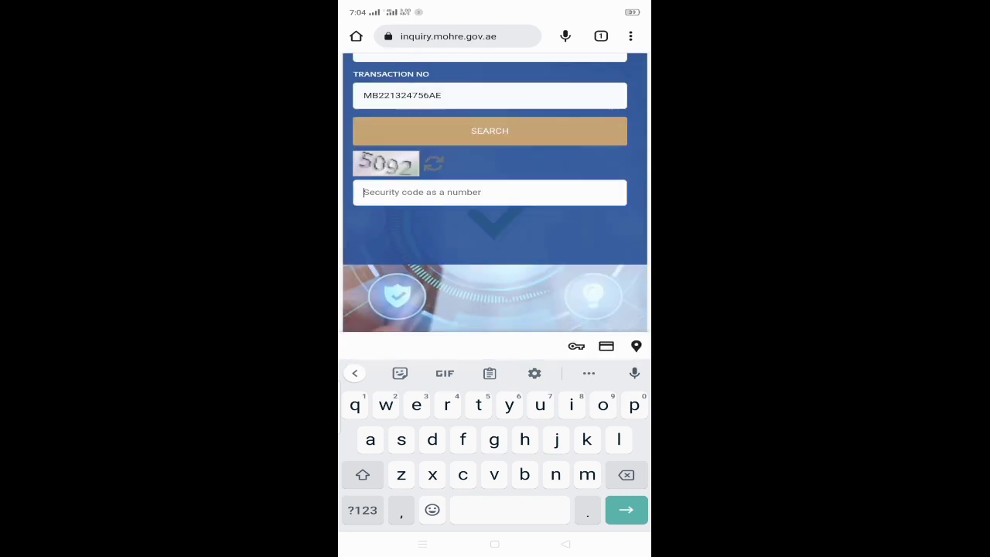
{"action": "type", "text": "5"}
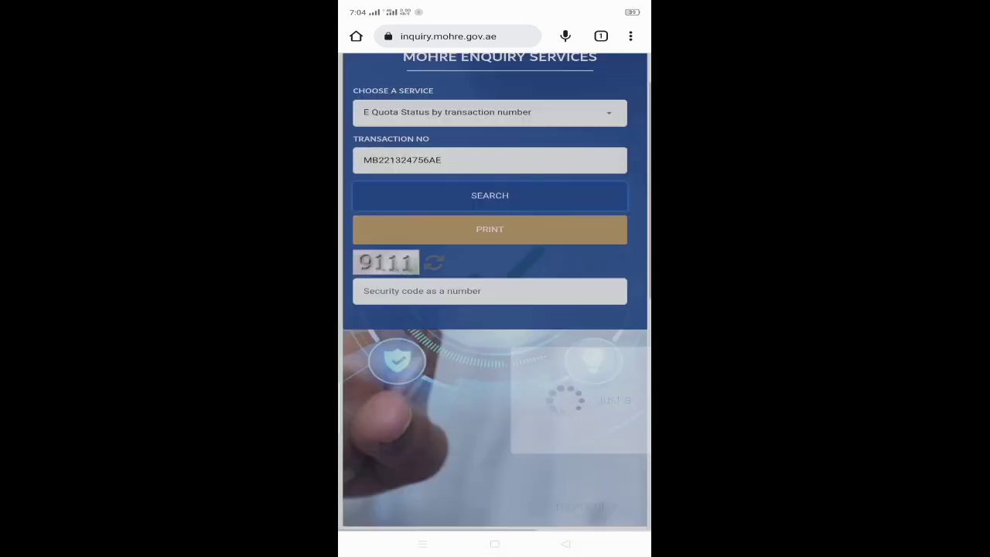
{"action": "scroll", "scroll_direction": "down", "scroll_amount": 3}
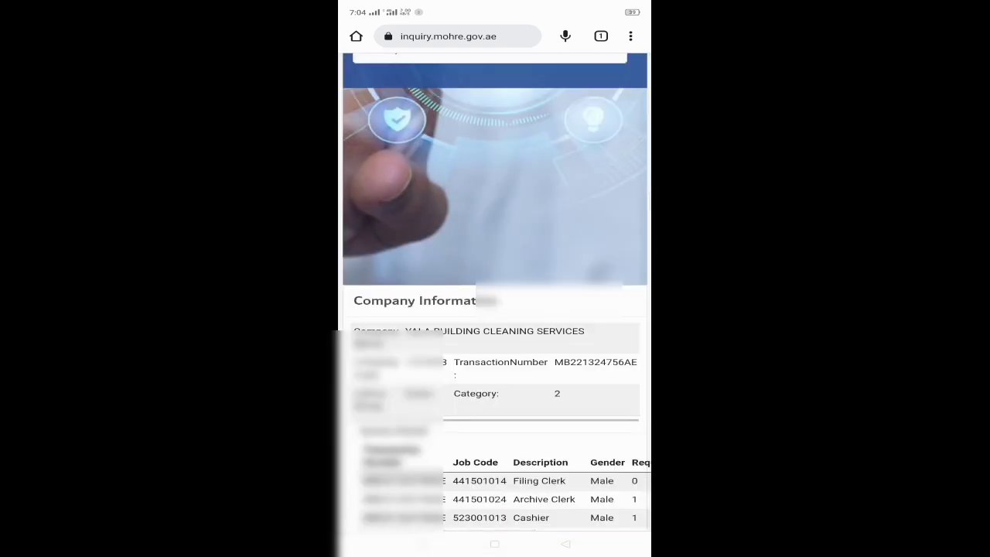